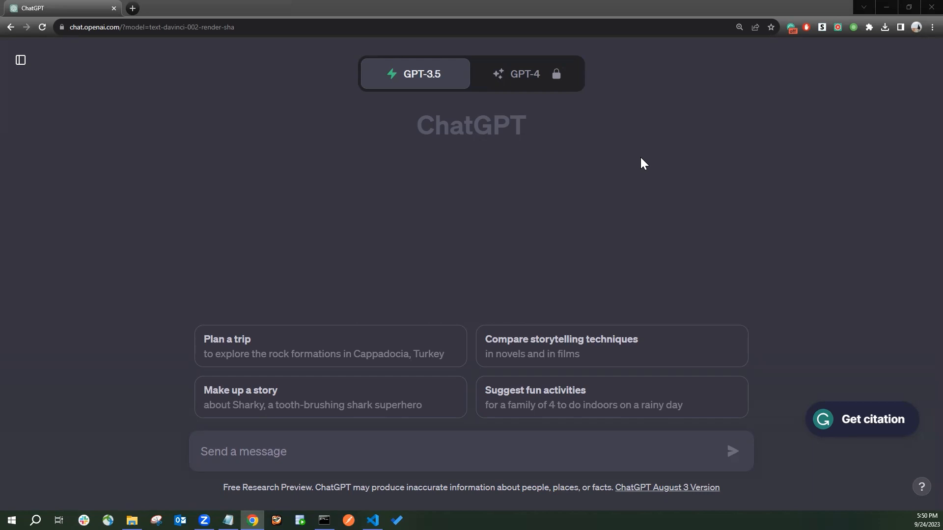
mouse_move(385, 457)
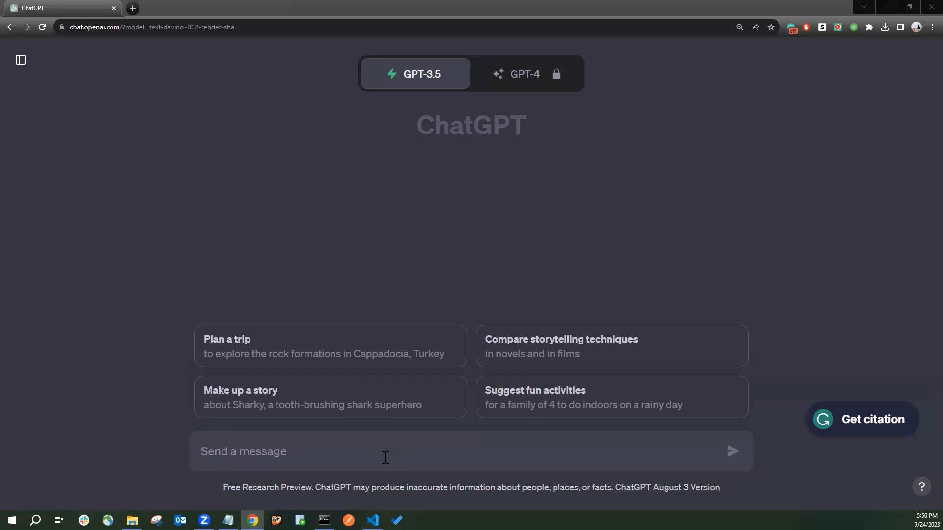
Write a prompt asking for a K-means colour recognition AI program that gives 3 dominant colours from the image.
type("Write a")
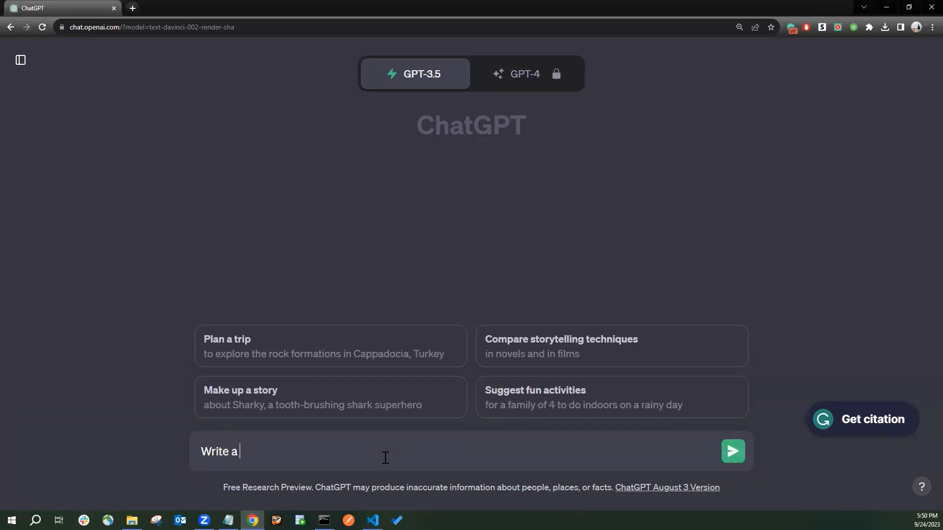
type("code for")
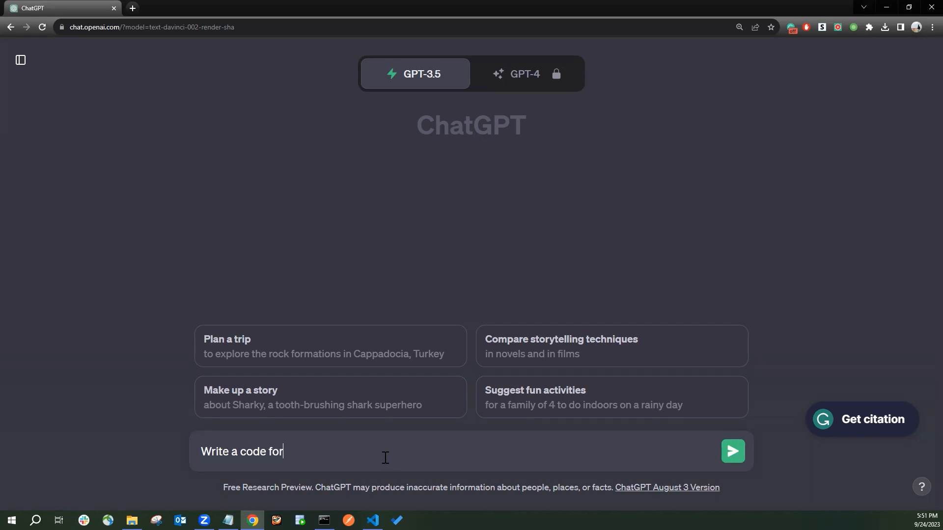
type("color red")
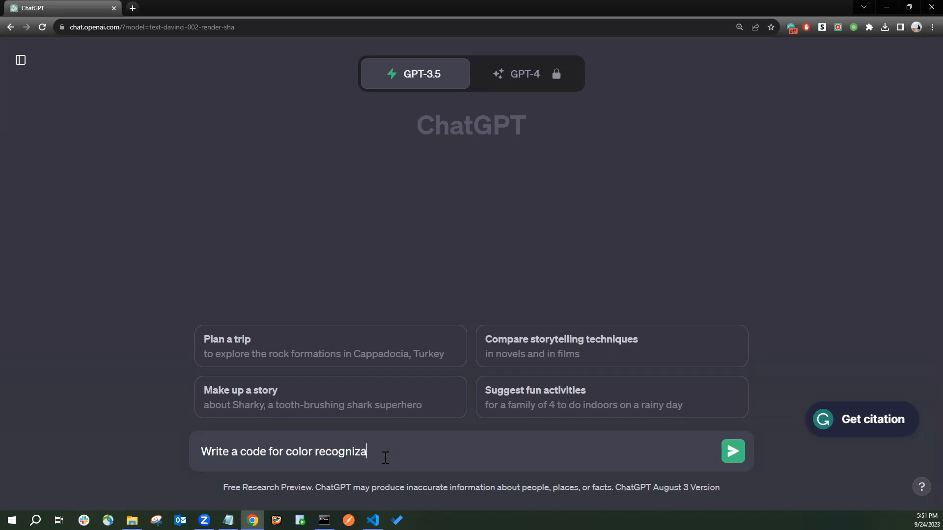
type("tion AI p")
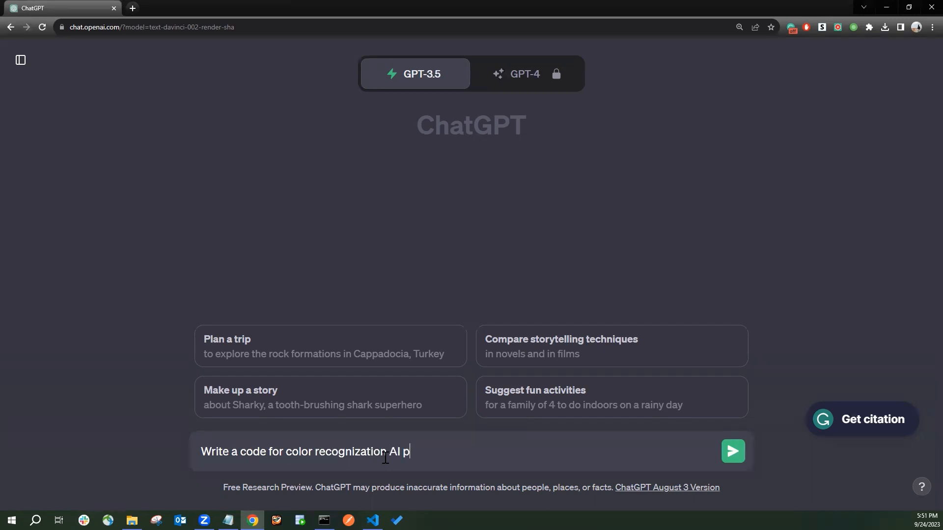
type("rogram us")
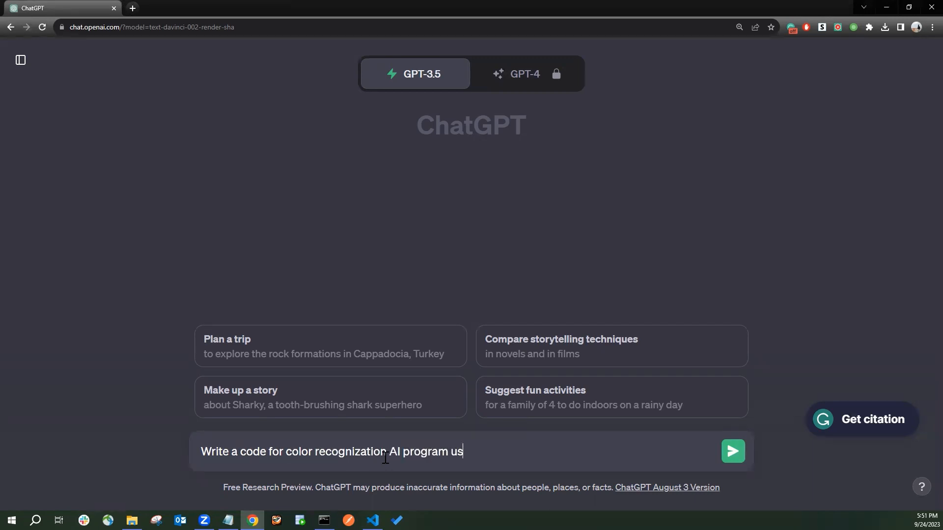
type("ing Kmeans and opencv that")
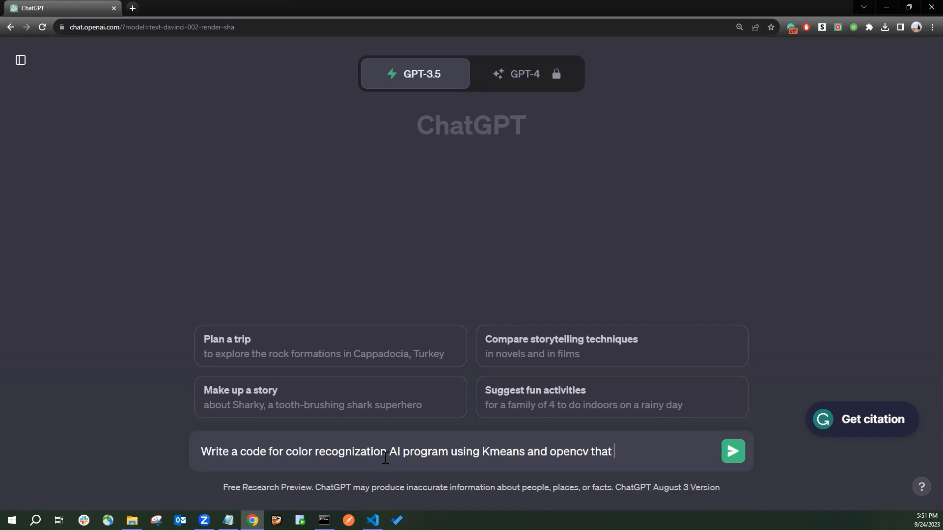
type("gives")
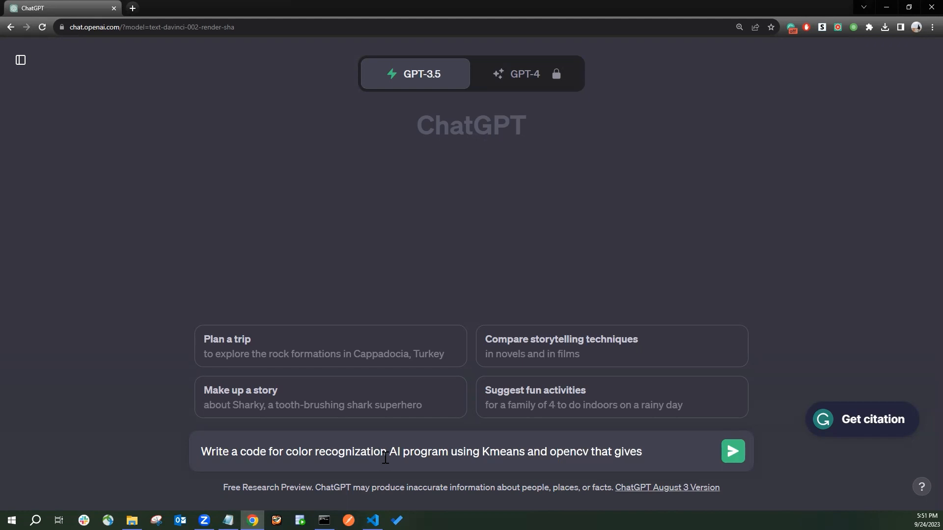
type("3 dominant colo")
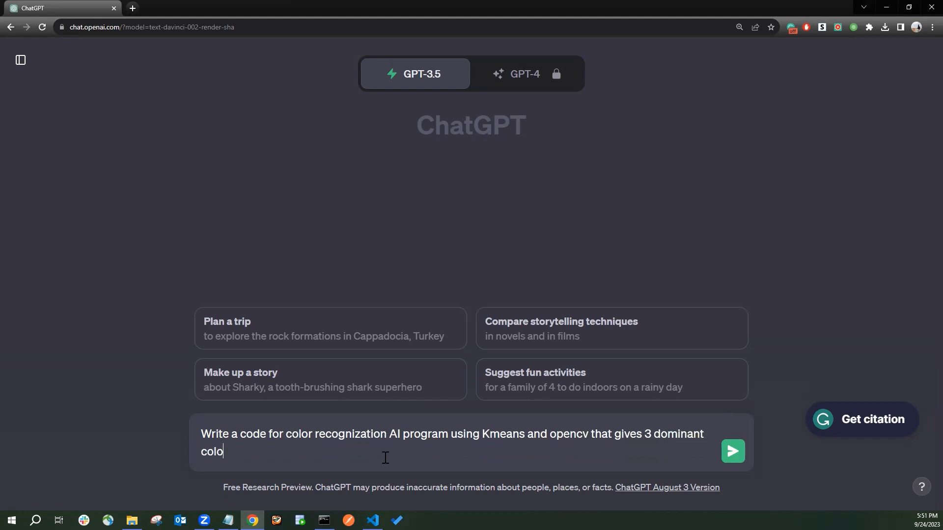
type("r from")
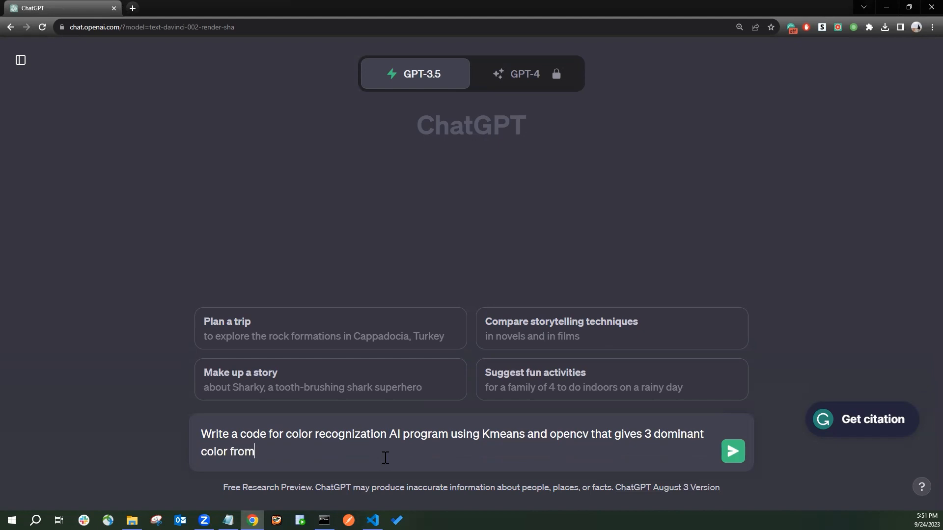
type("the image")
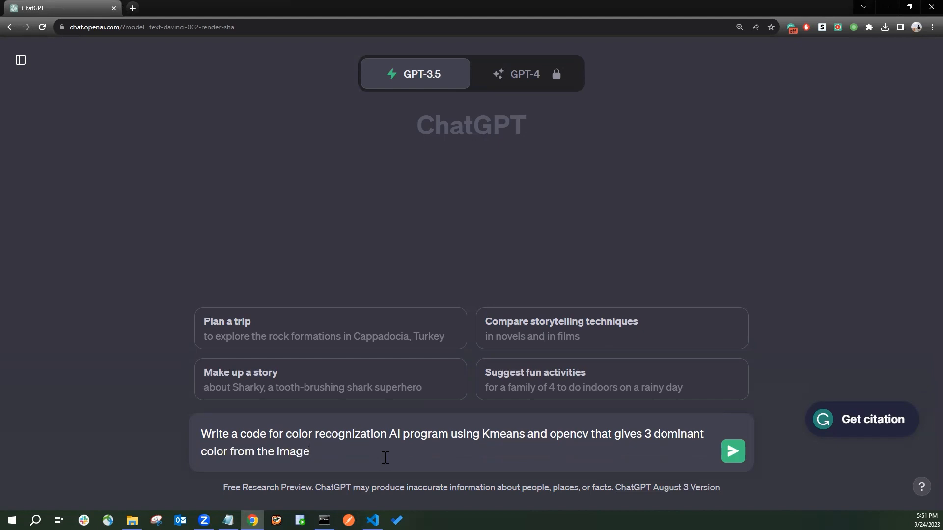
Send the request and copy the returned Python dominant-colour code block.
left_click(732, 451)
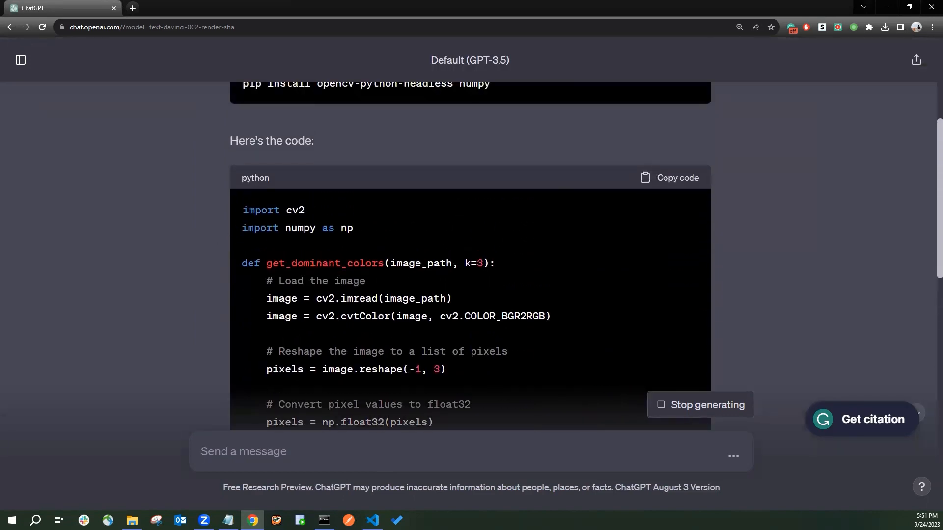
scroll("down", 3)
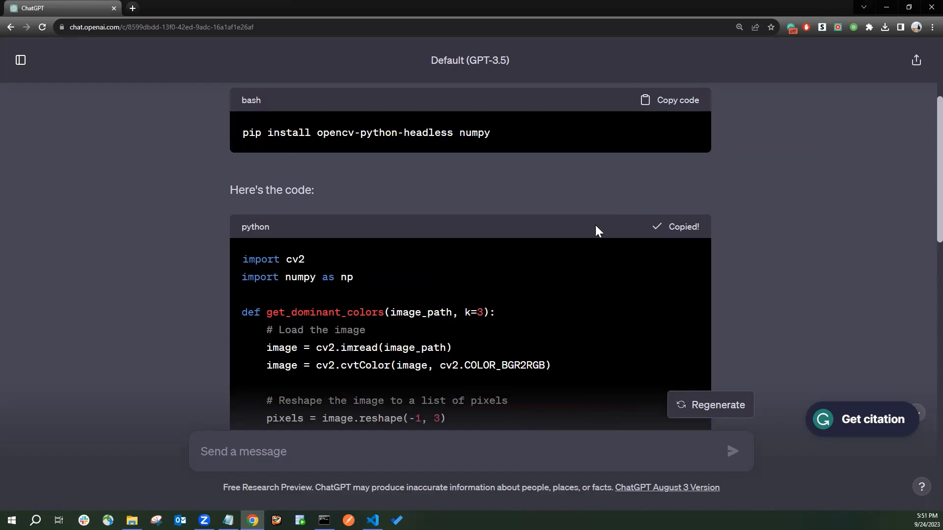
left_click(372, 520)
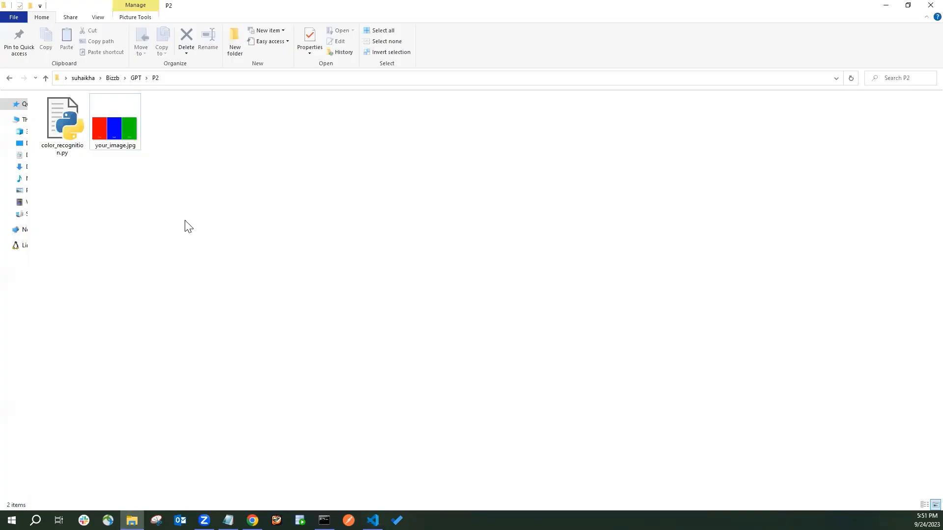
Show the P2 folder with color_recognition.py and your_image.jpg in File Explorer.
left_click(62, 123)
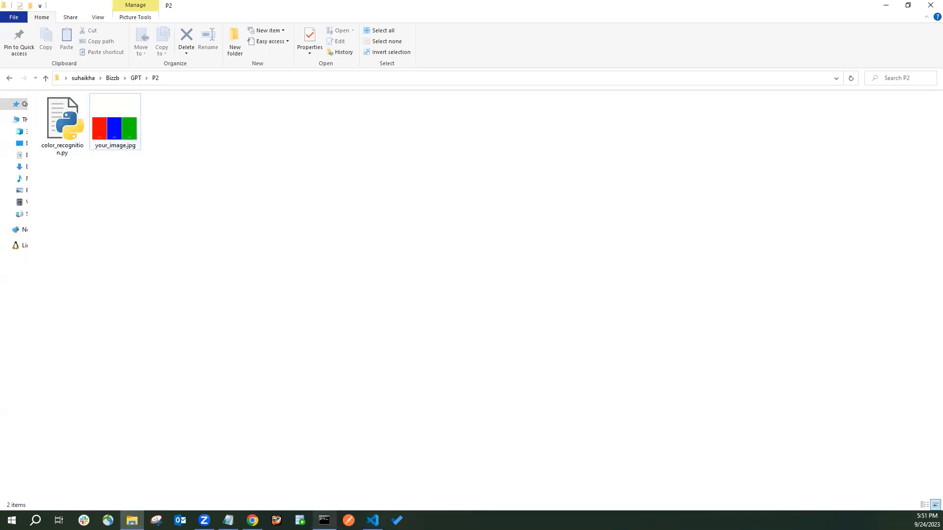
From the P2 folder prompt, clear the console with cls and run python color_recognition.py.
left_click(323, 524)
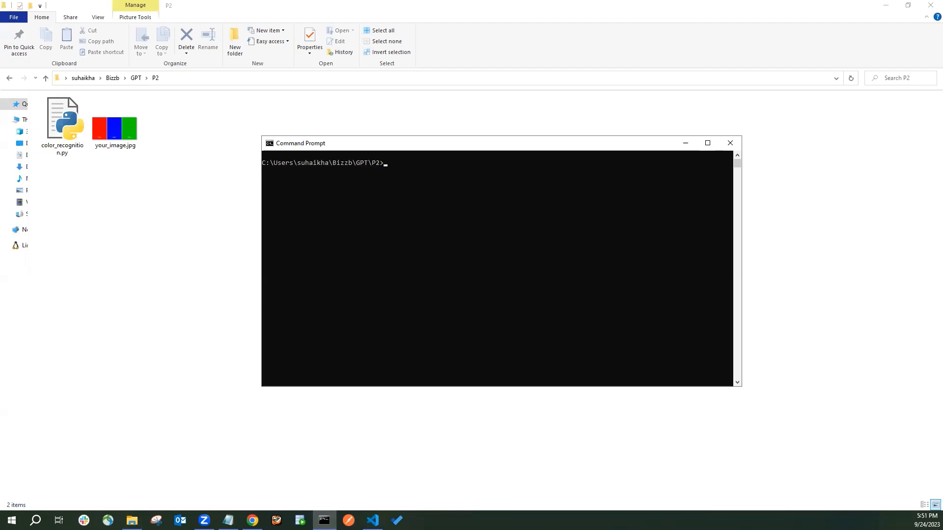
mouse_move(416, 182)
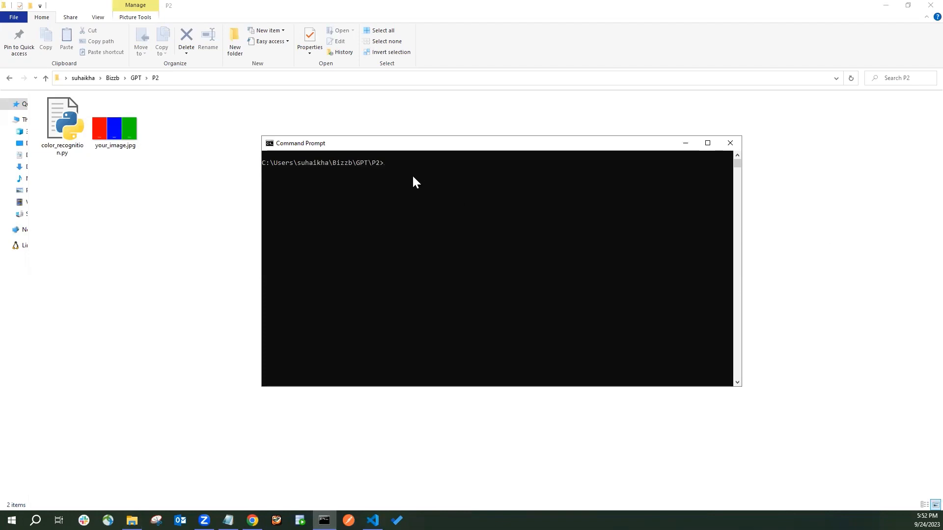
mouse_move(392, 172)
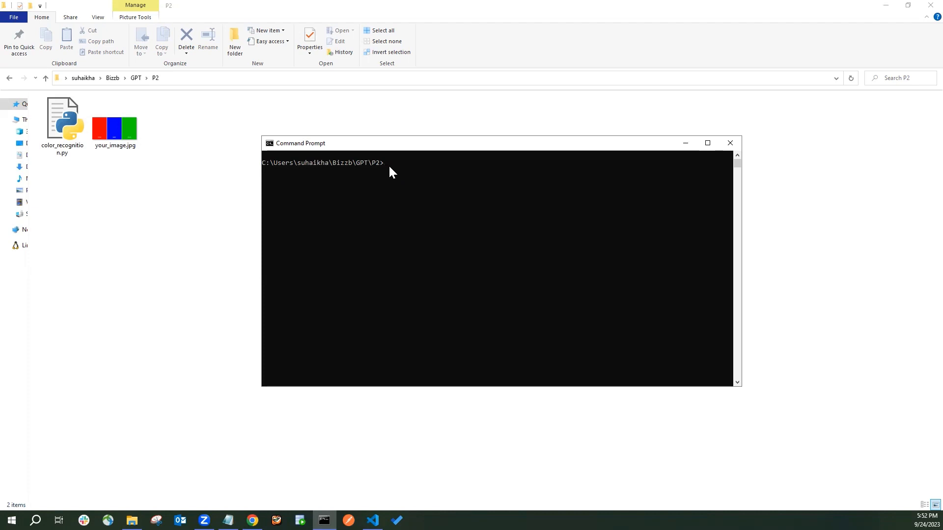
type("cls")
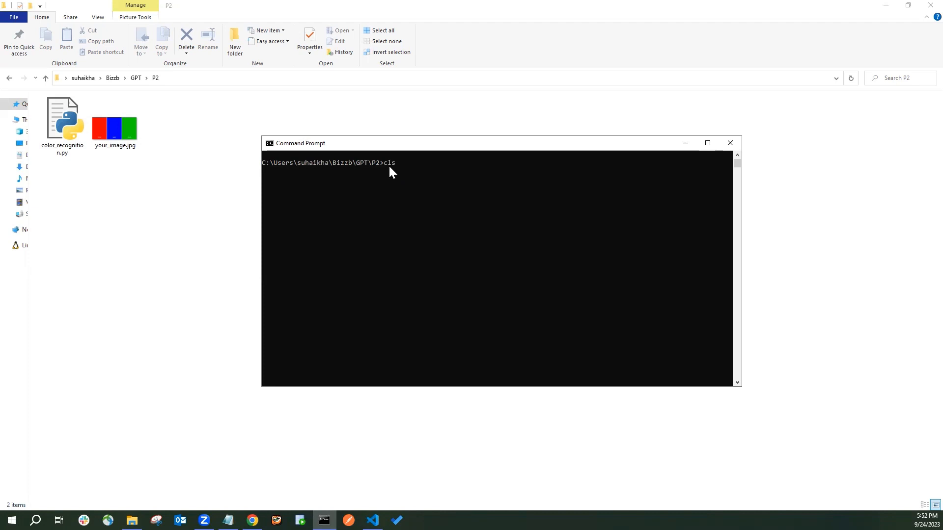
type("python color_recognition.py")
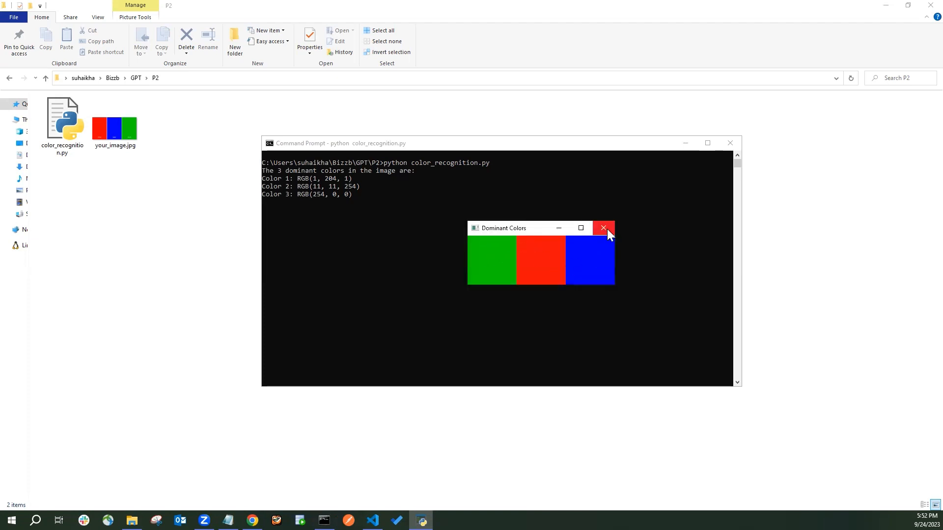
Close the Dominant Colors swatch window after reading the three printed RGB values.
left_click(602, 228)
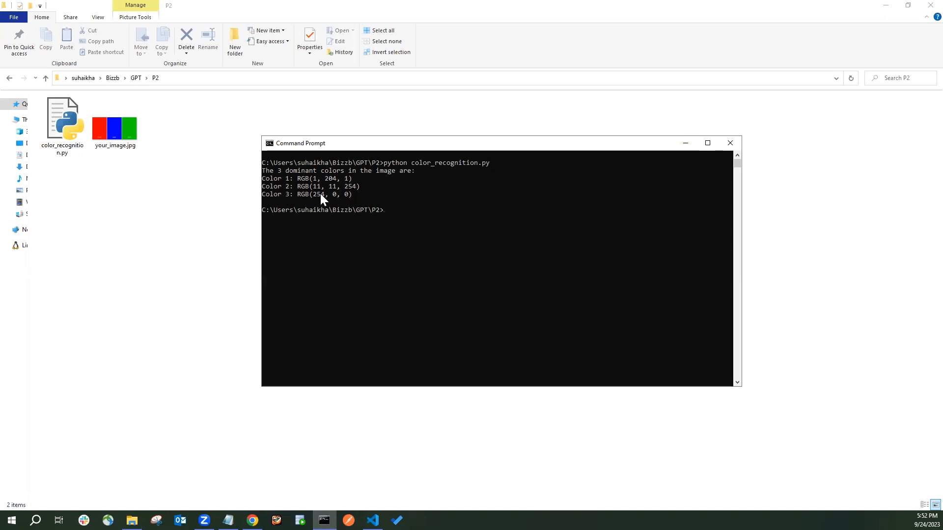
mouse_move(354, 189)
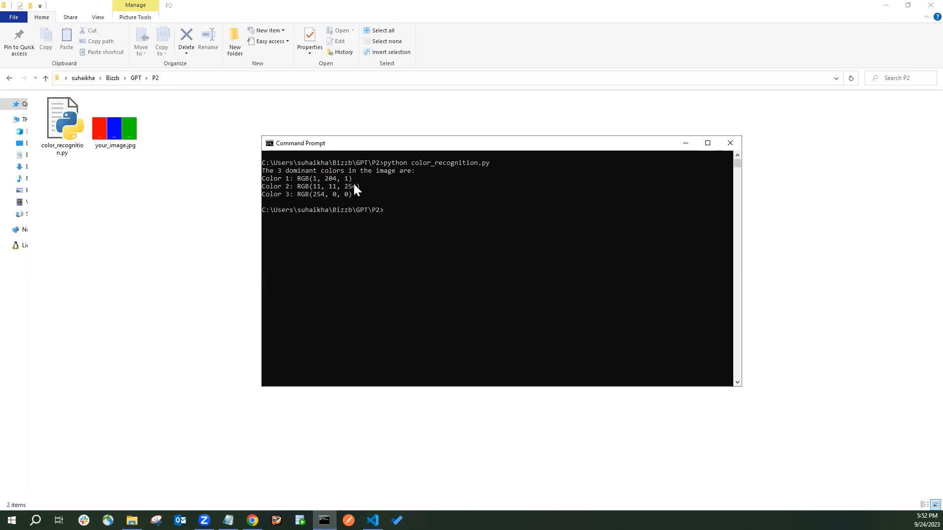